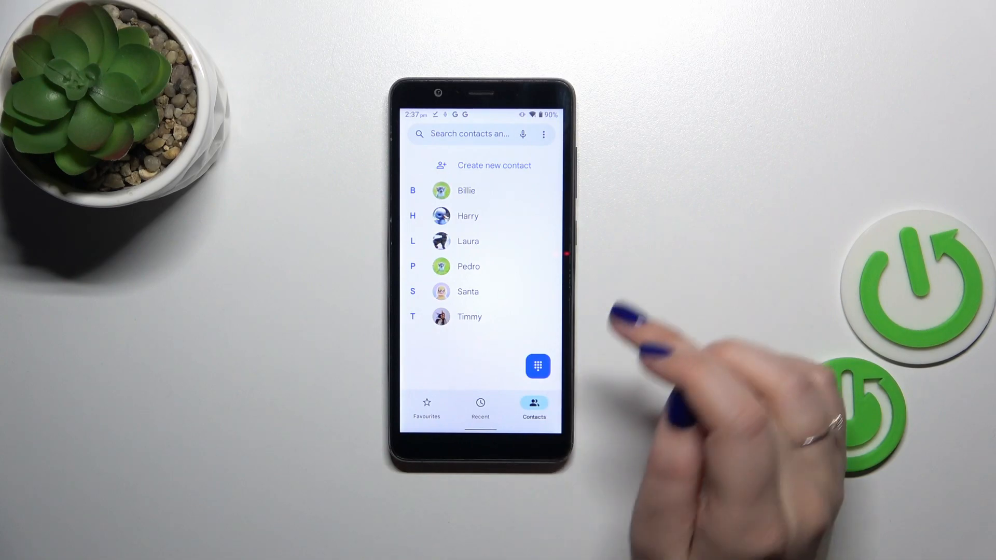
Open Timmy's contact and choose Block numbers from its overflow menu.
{"action": "left_click", "coordinate": [470, 316]}
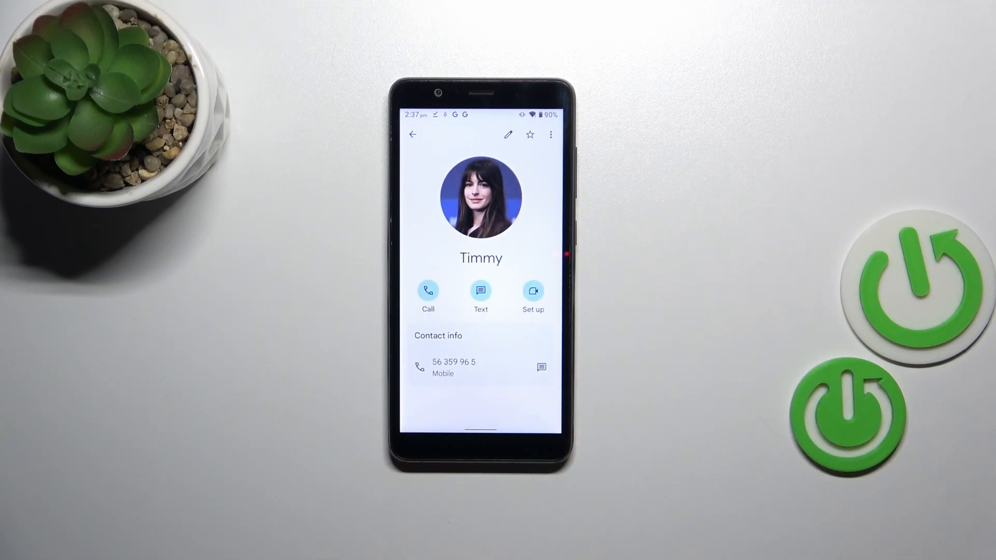
{"action": "left_click", "coordinate": [550, 133]}
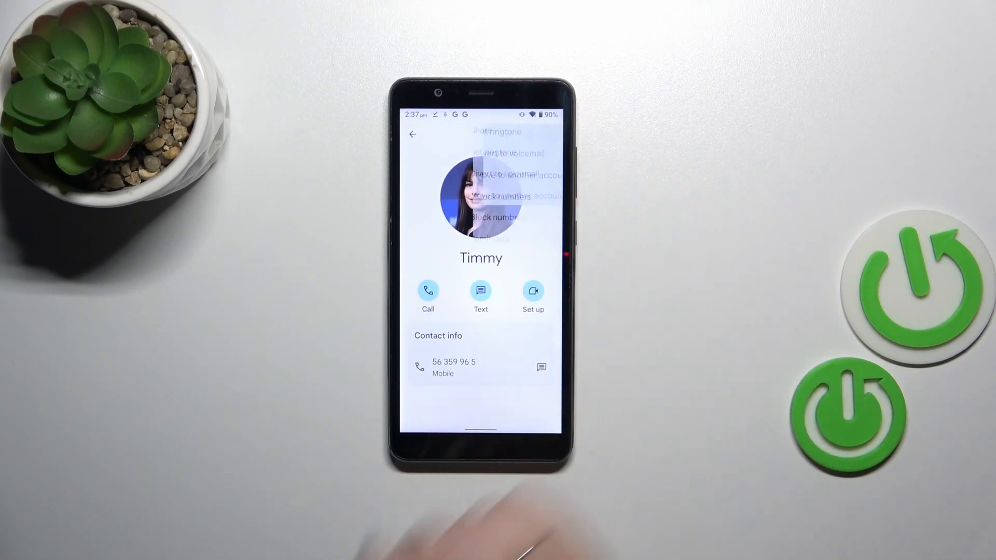
{"action": "left_click", "coordinate": [501, 197]}
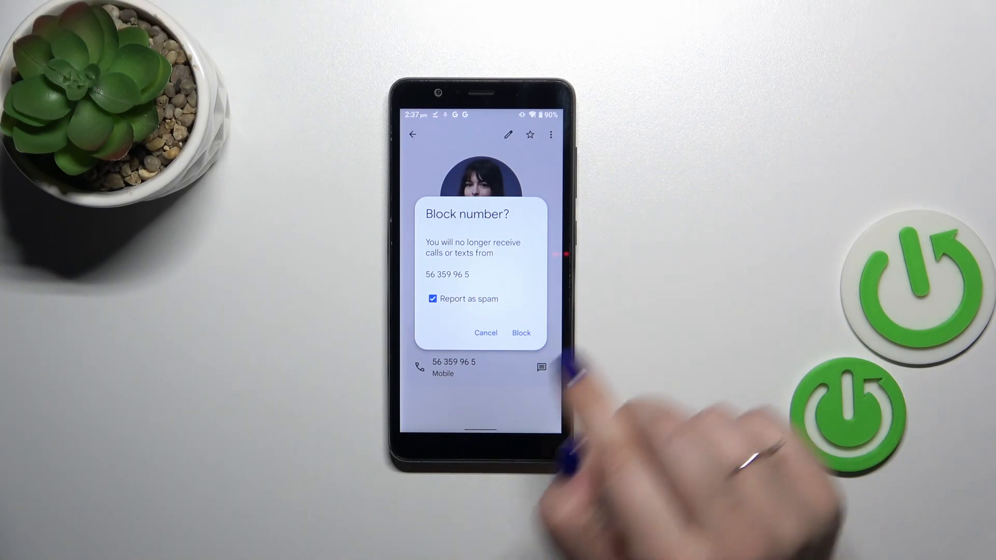
Cancel the Block number? dialog, keeping 56 359 96 5 unblocked.
{"action": "left_click", "coordinate": [521, 333]}
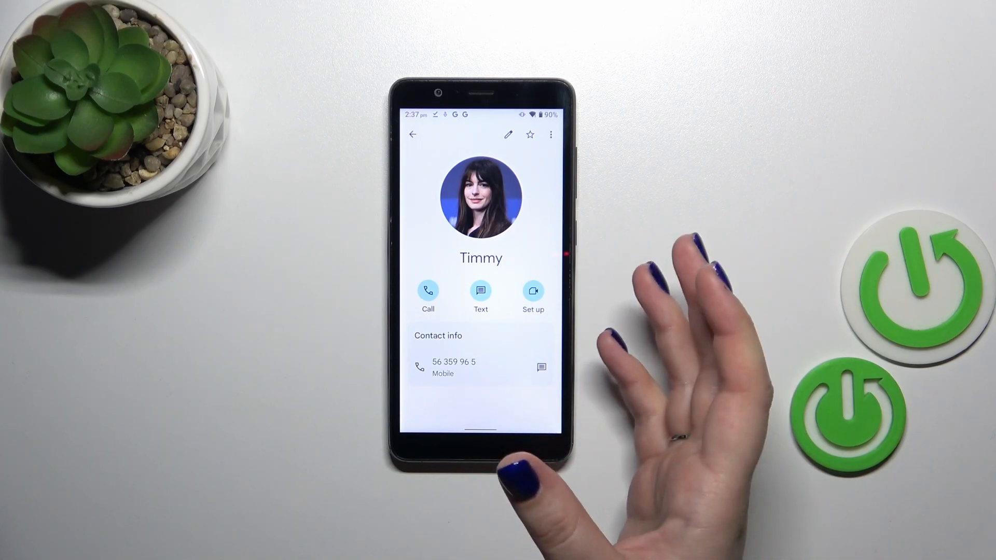
Return from Timmy's contact to Contacts and open the dialer settings.
{"action": "left_click", "coordinate": [550, 134]}
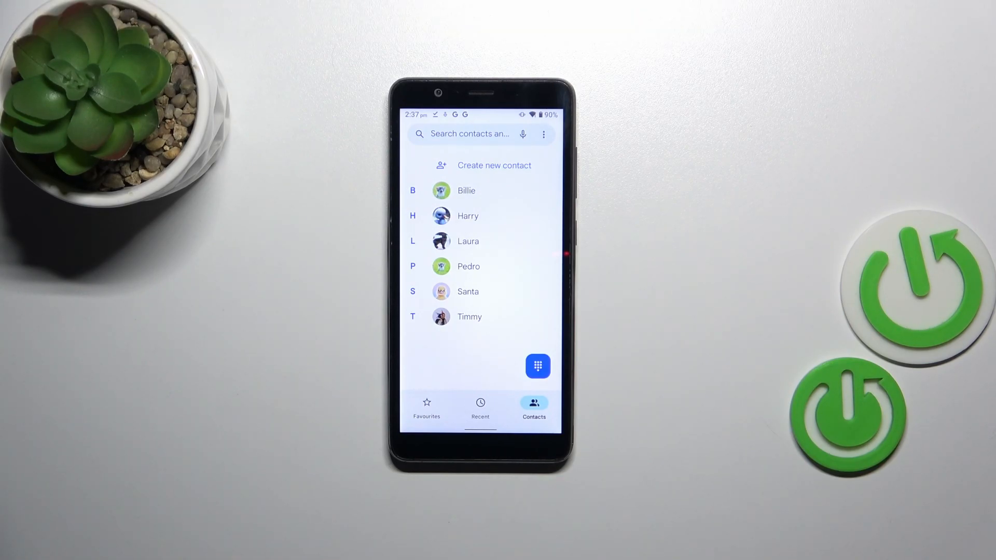
{"action": "left_click", "coordinate": [427, 407]}
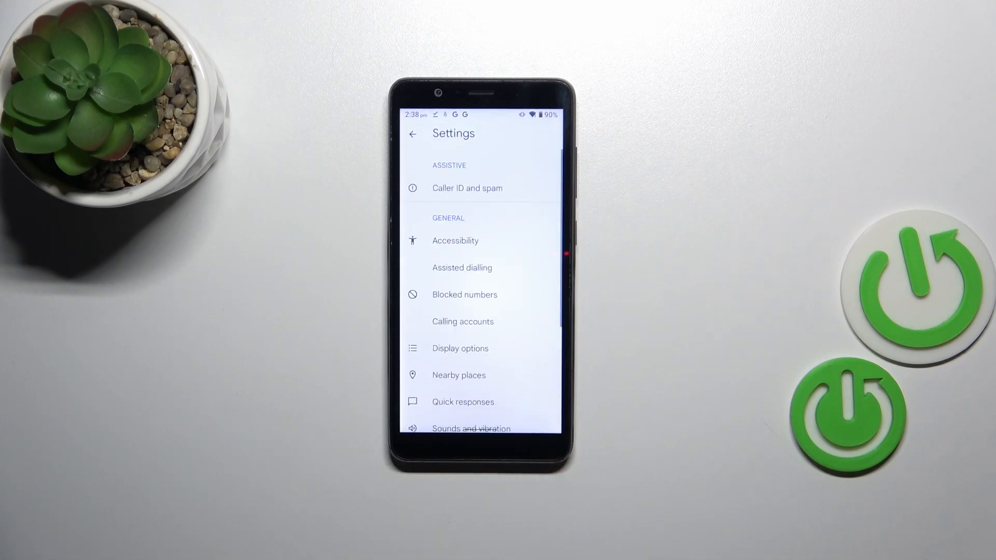
Open Blocked numbers in Settings and start the Add a number dialog.
{"action": "scroll", "scroll_direction": "down", "scroll_amount": 3}
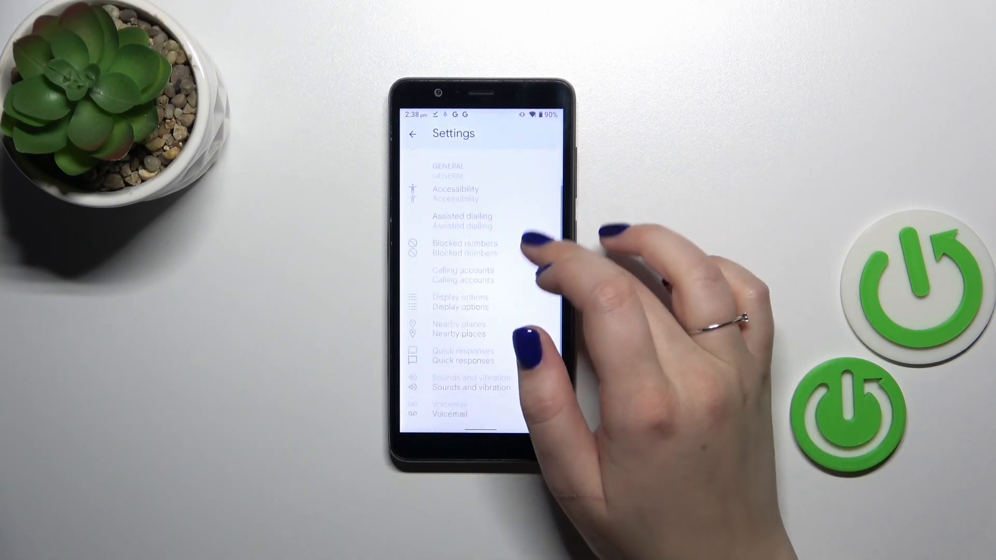
{"action": "scroll", "scroll_direction": "down", "scroll_amount": 3}
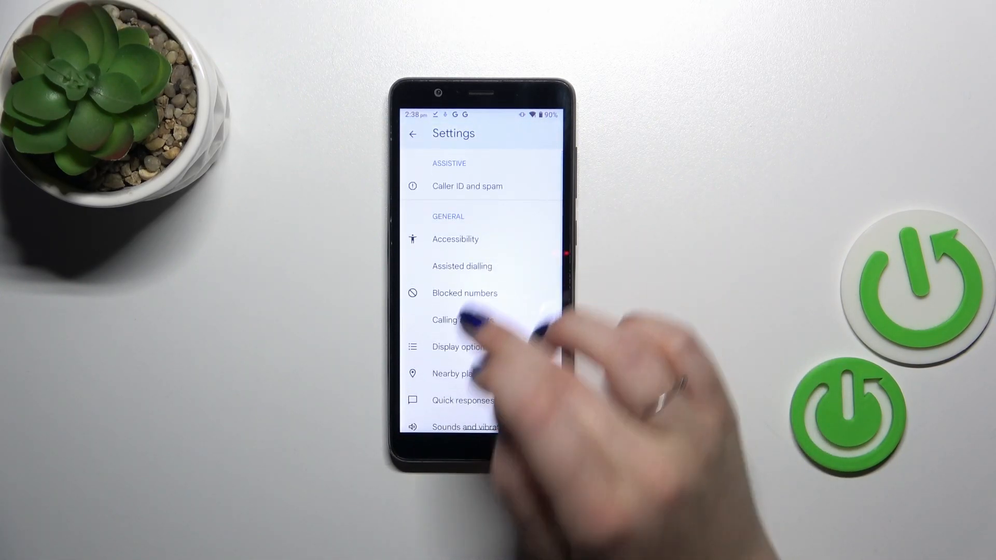
{"action": "left_click", "coordinate": [464, 292]}
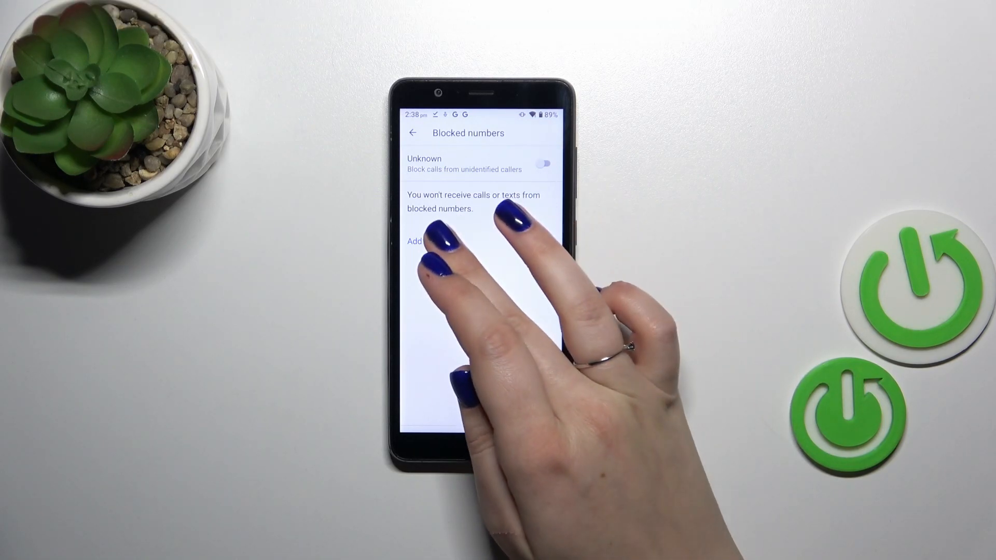
{"action": "left_click", "coordinate": [416, 240]}
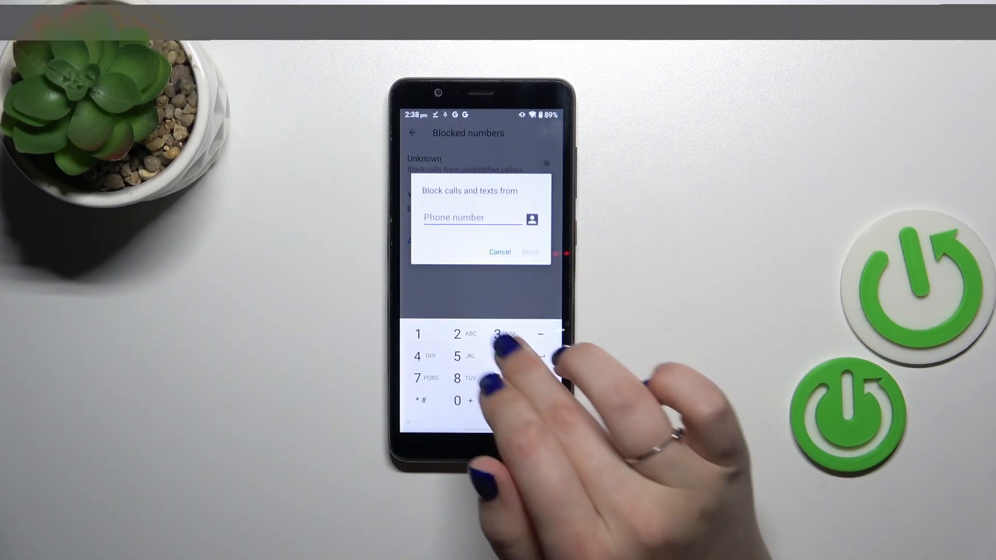
Enter 687931864 in the add-number dialog and block it.
{"action": "type", "text": "68793186"}
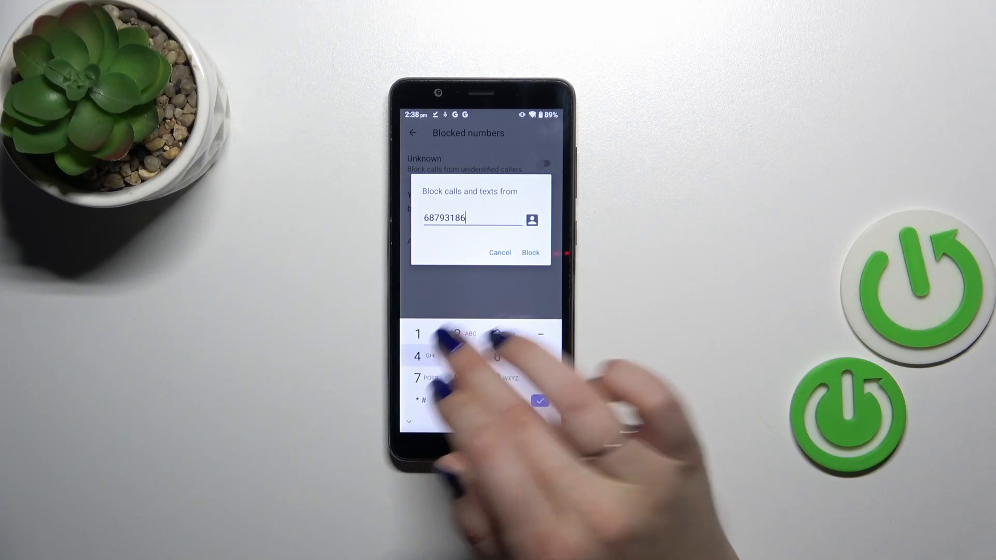
{"action": "left_click", "coordinate": [417, 356]}
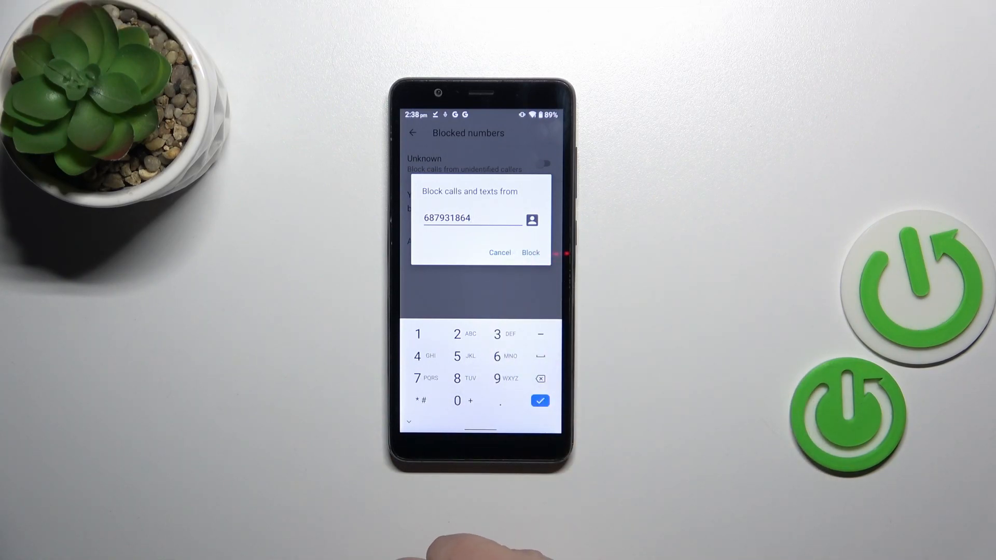
{"action": "left_click", "coordinate": [530, 252]}
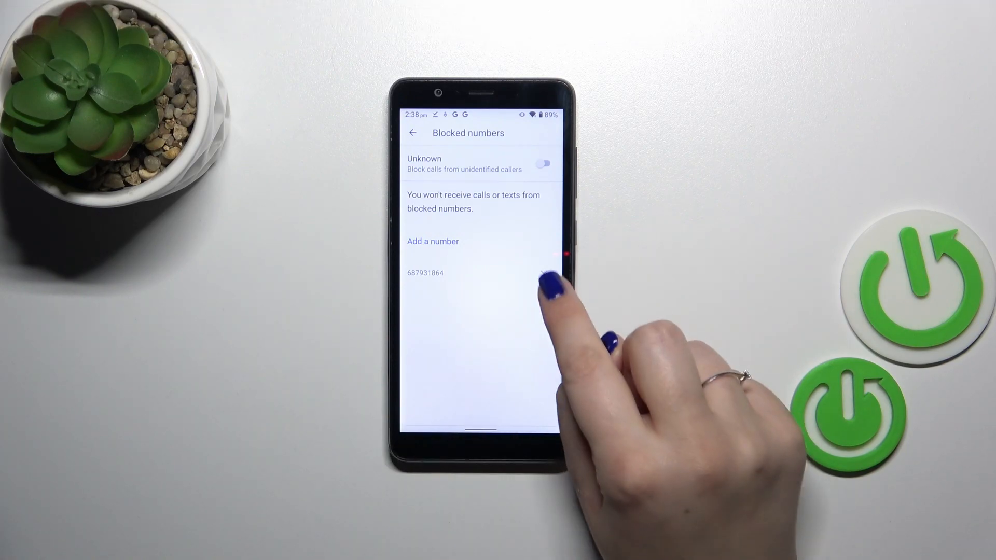
{"action": "left_click", "coordinate": [425, 272]}
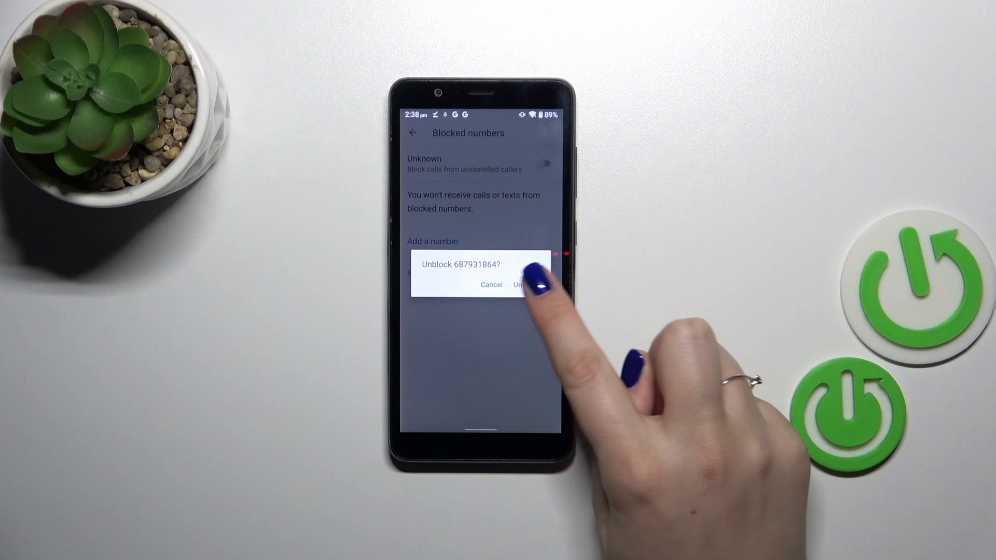
{"action": "left_click", "coordinate": [524, 284]}
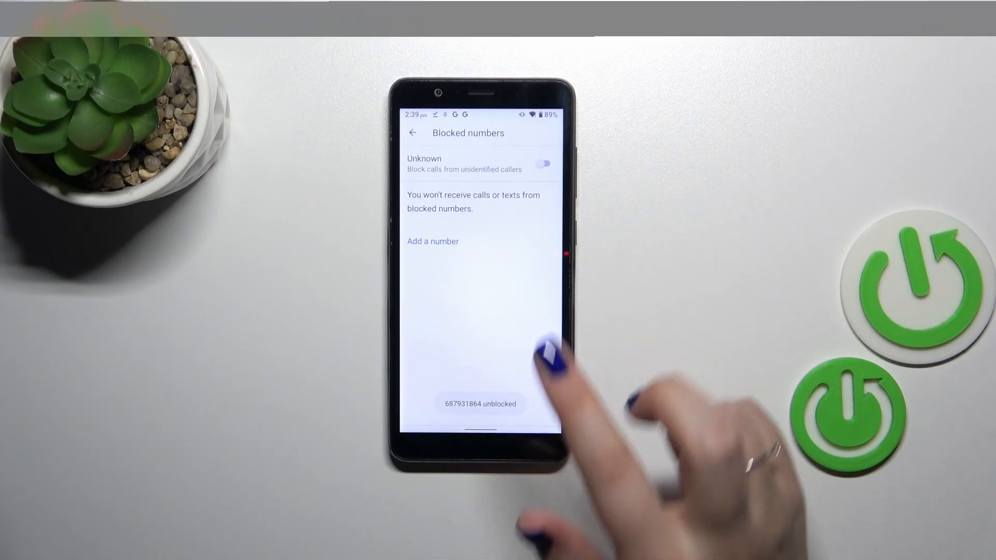